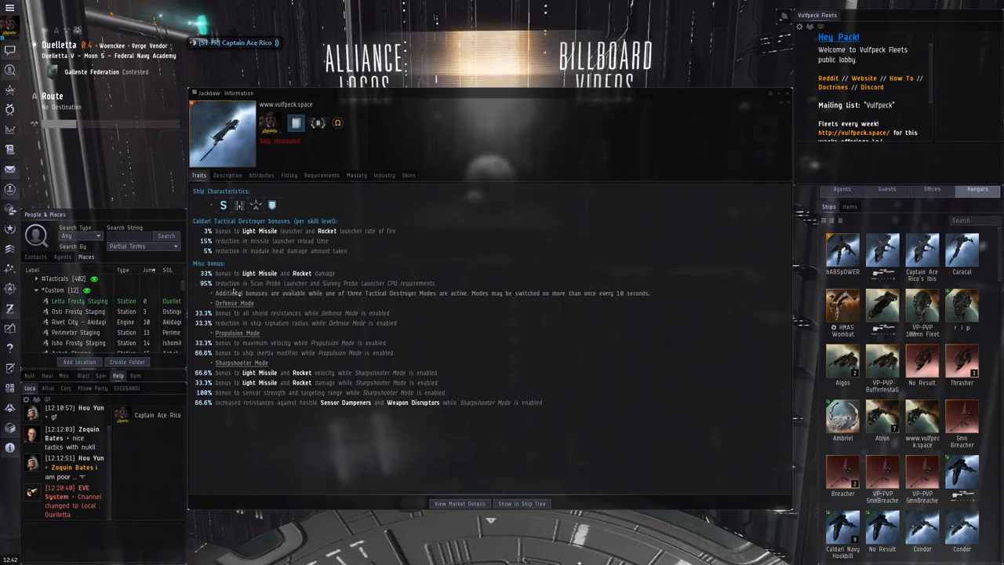
pyautogui.moveTo(238, 331)
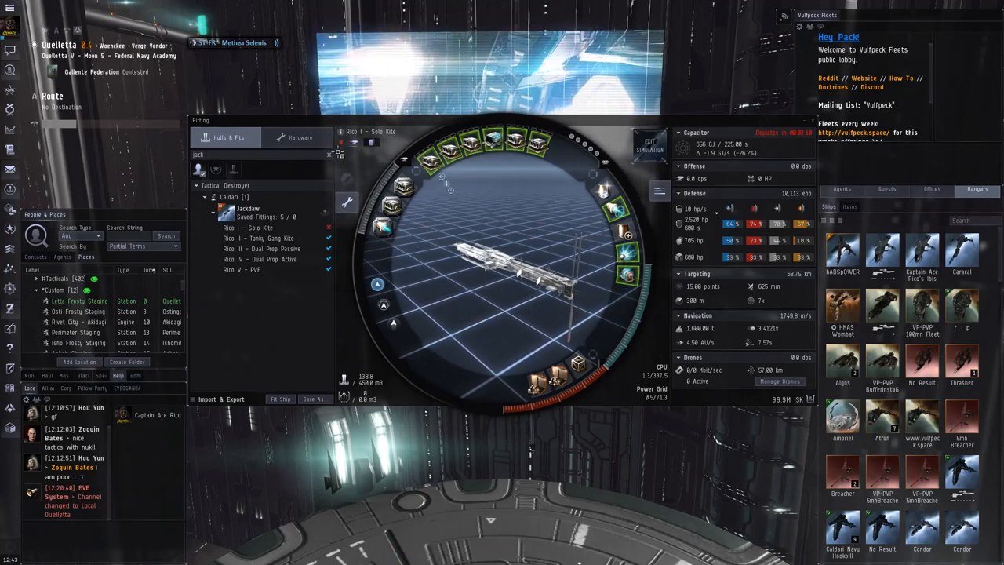
# Switch the Fitting window to the Hardware browser to list light missile charges.
pyautogui.click(298, 138)
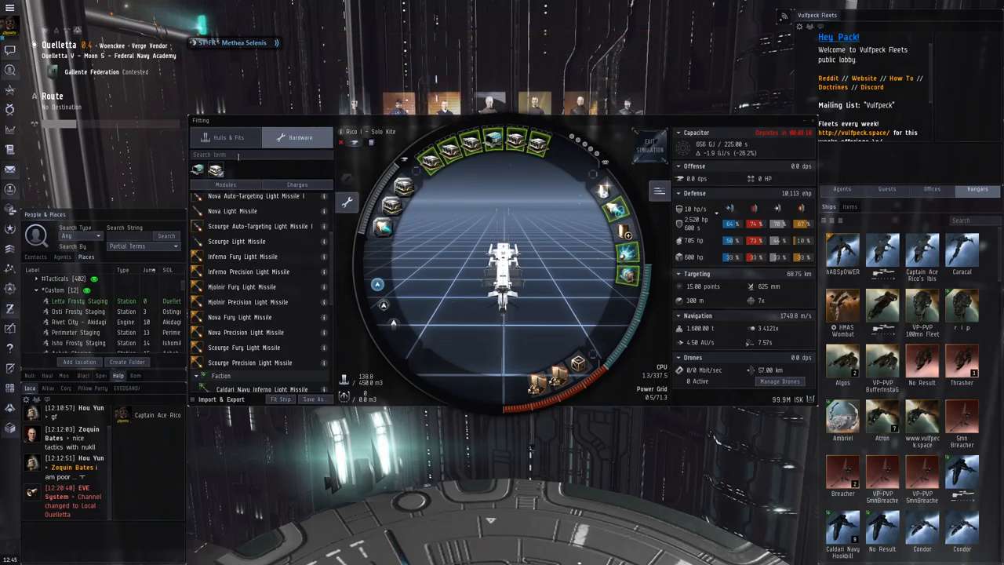
# Search 'caid' and switch the Hardware browser from modules to charges.
pyautogui.write('caid')
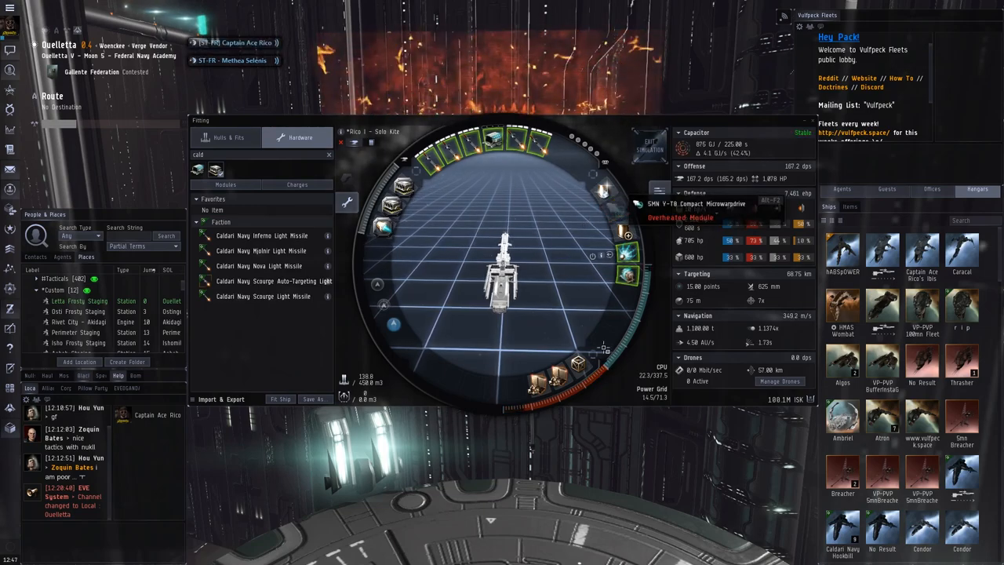
pyautogui.moveTo(766, 342)
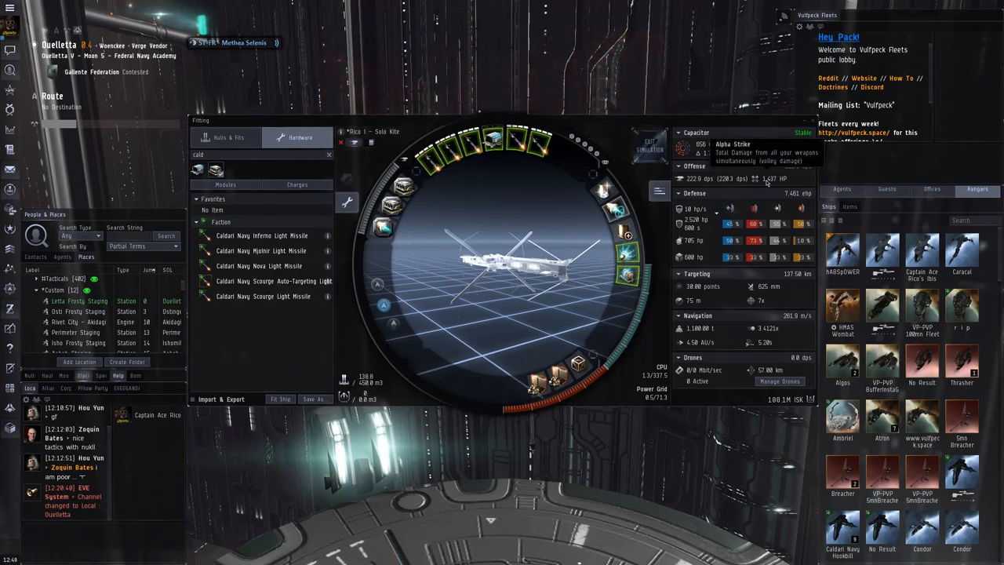
pyautogui.moveTo(377, 284)
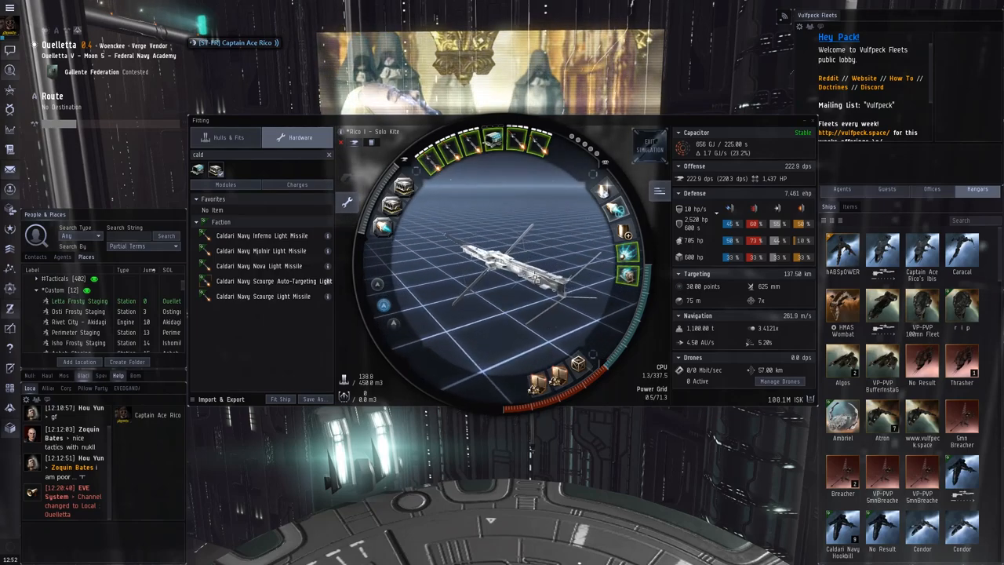
pyautogui.moveTo(801, 207)
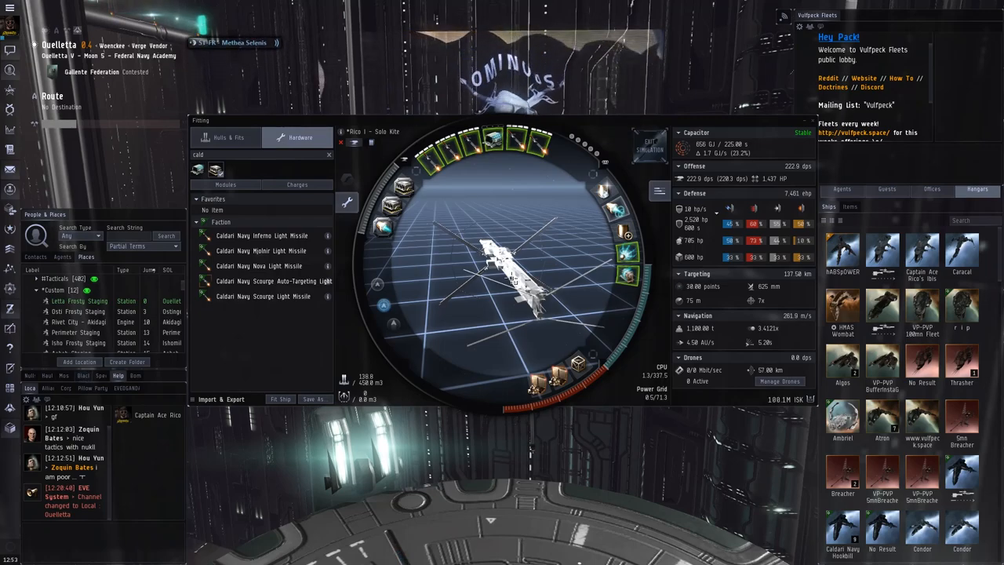
pyautogui.moveTo(517, 141)
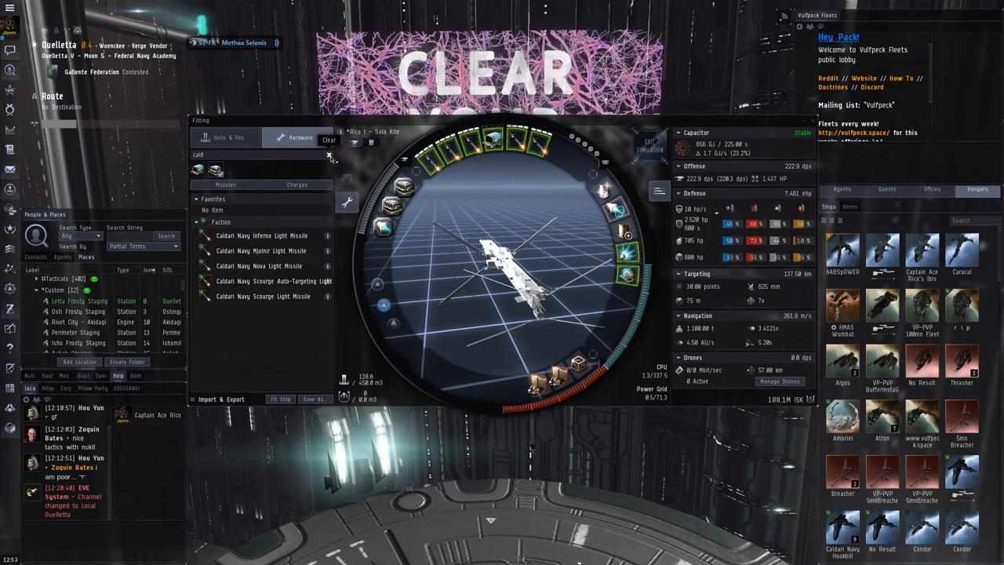
pyautogui.click(329, 154)
pyautogui.write('ja')
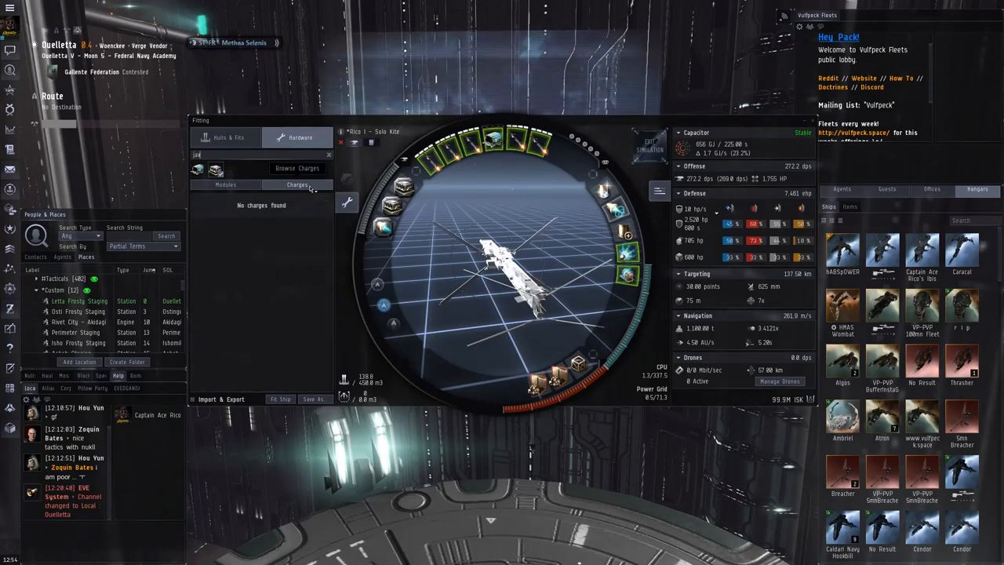
# Filter the Charges browser so the light missile charges are listed.
pyautogui.click(297, 185)
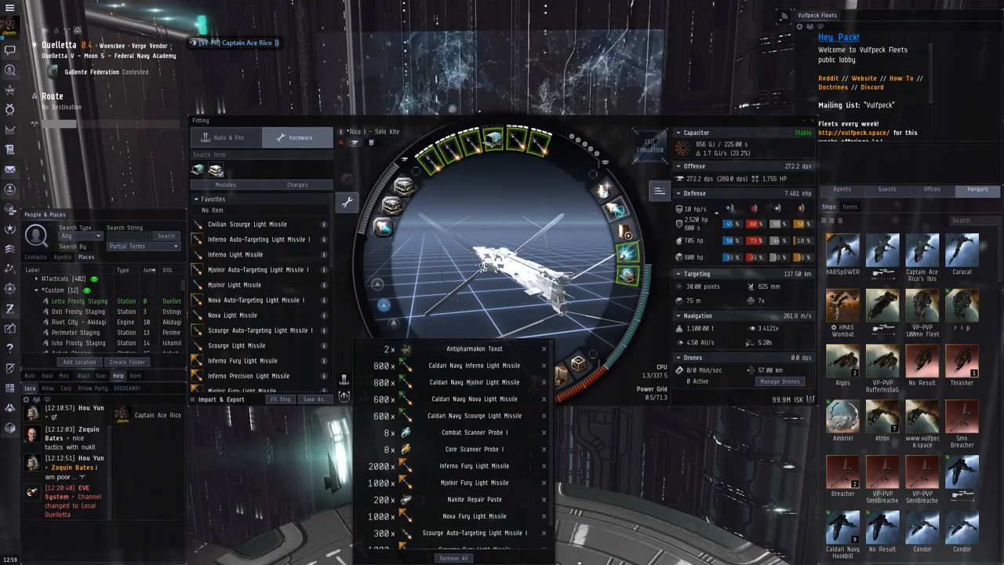
# Return to Hulls & Fits and show info on the Antipharmakon Toxot booster.
pyautogui.click(228, 138)
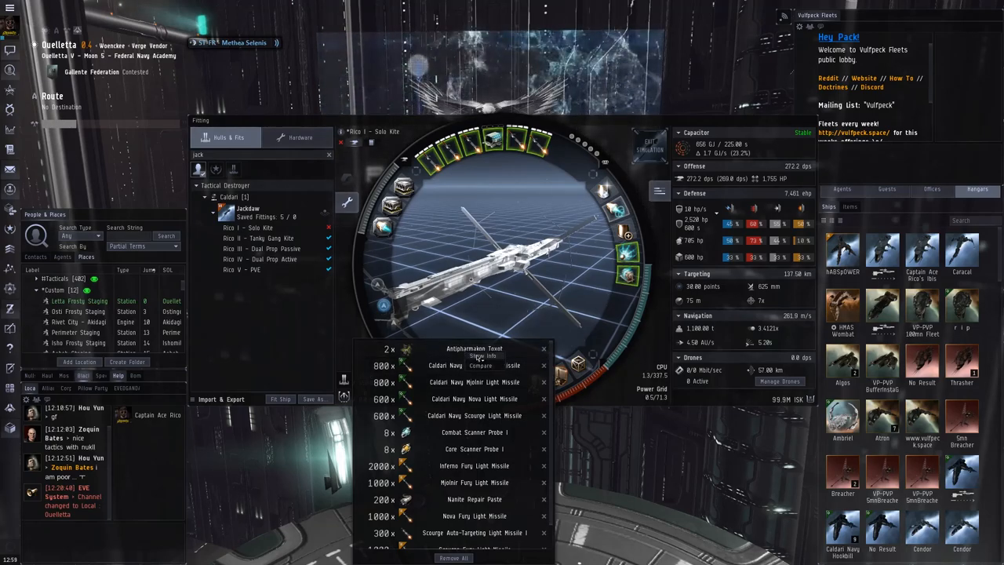
pyautogui.click(483, 356)
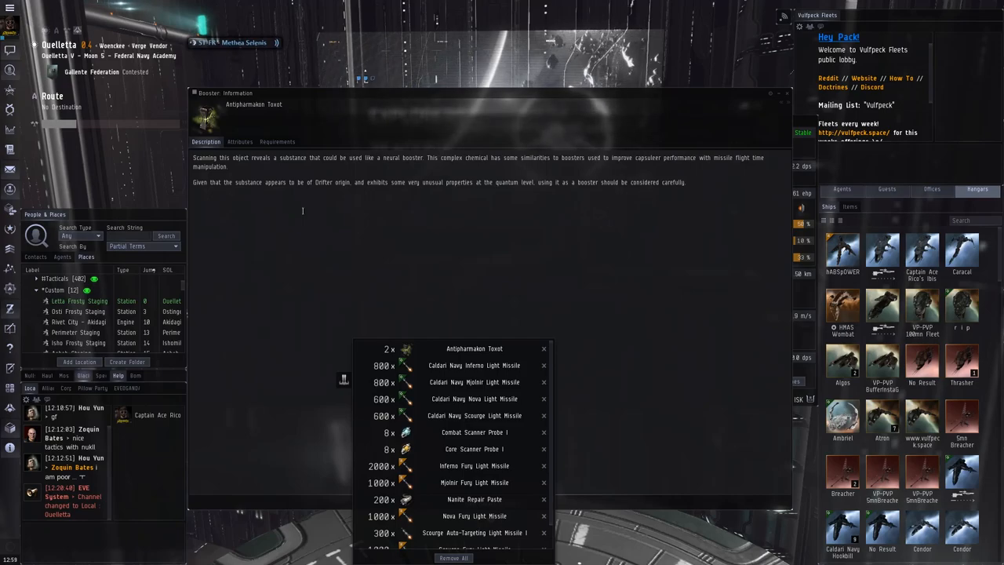
# Bring up the Saved Fittings list with the Jackdaw 'Rixx V - Solo Rixx' fit.
pyautogui.click(238, 141)
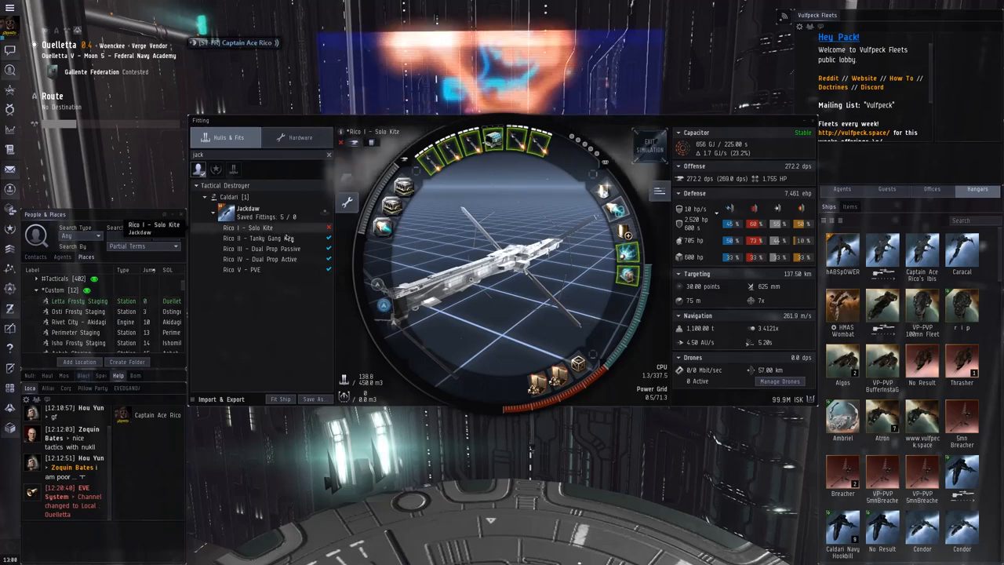
# Load the 'Rixx V - Turbo Gang Rixx' Jackdaw fit into the simulation and confirm the prompt.
pyautogui.click(259, 238)
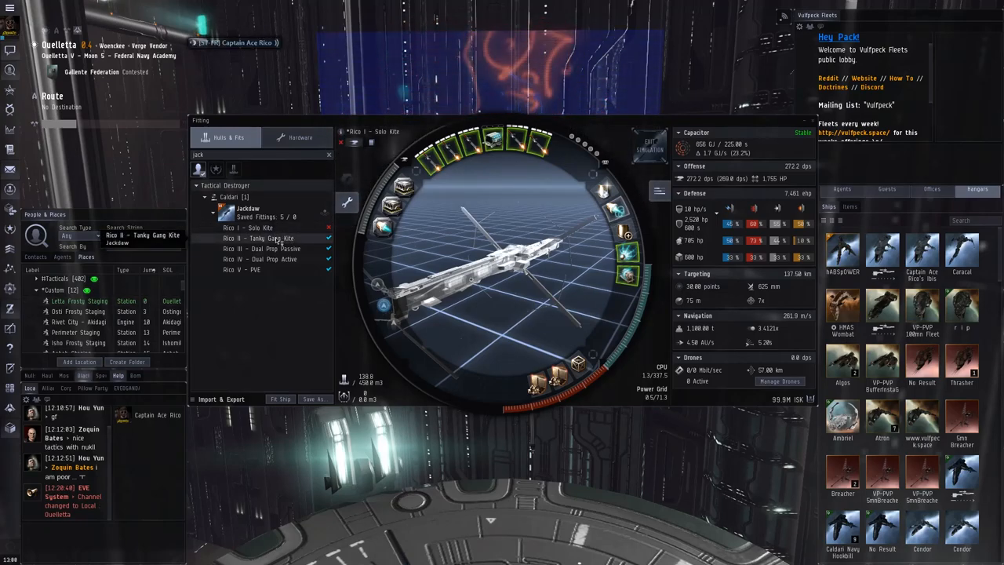
pyautogui.doubleClick(259, 238)
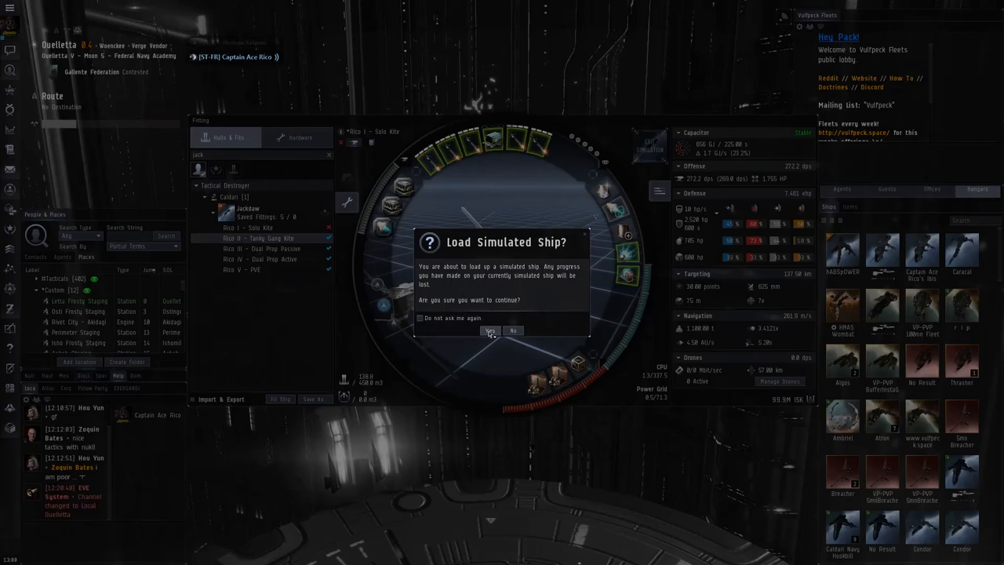
pyautogui.click(489, 329)
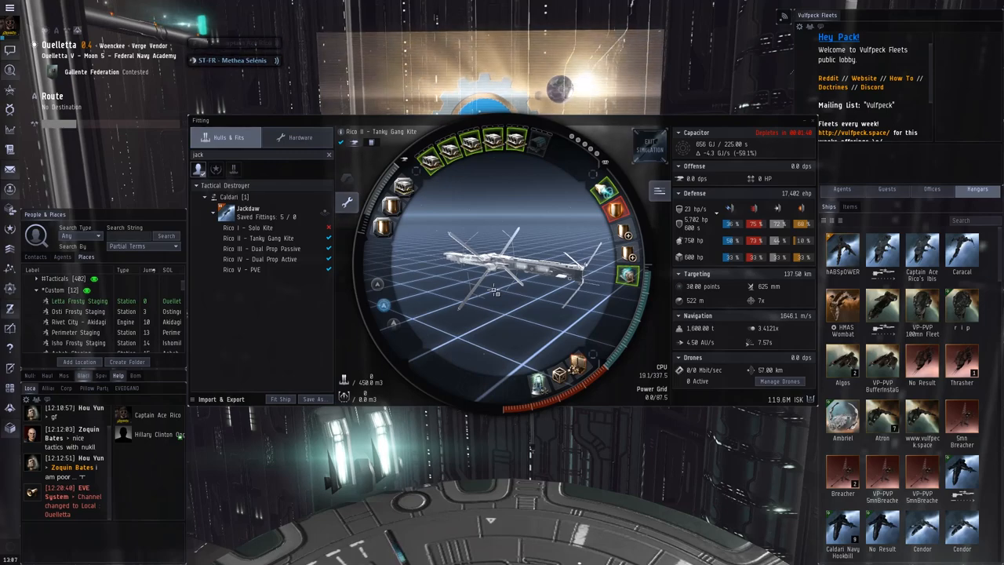
pyautogui.moveTo(541, 384)
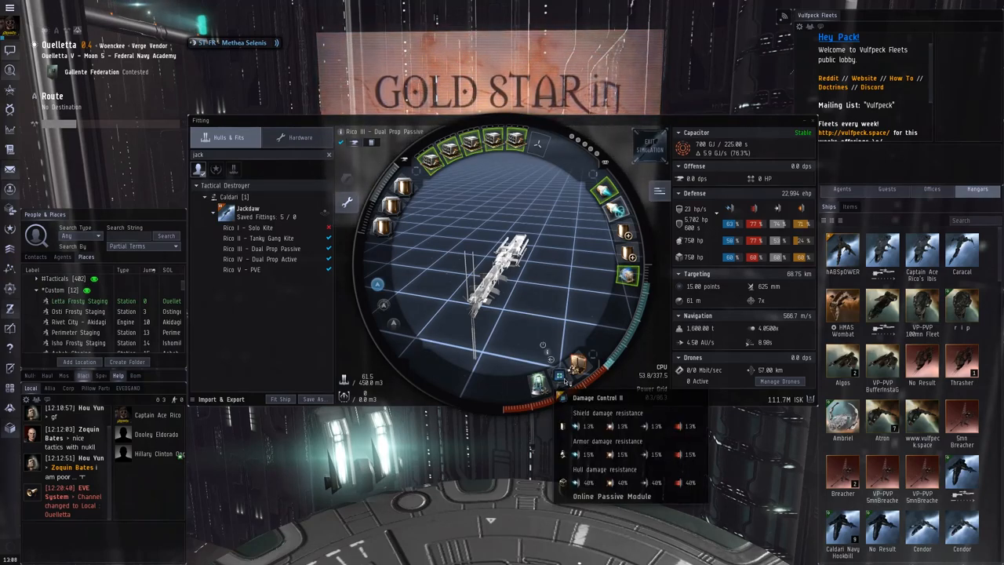
pyautogui.moveTo(376, 295)
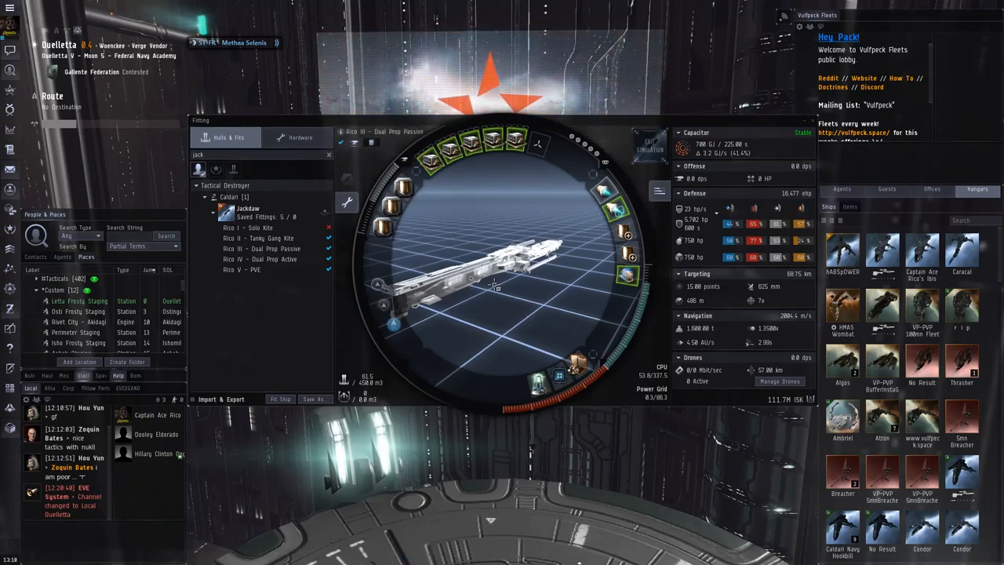
# Search the Fittings browser for 'cald' to list the Caldari Jackdaw saved fits.
pyautogui.click(298, 138)
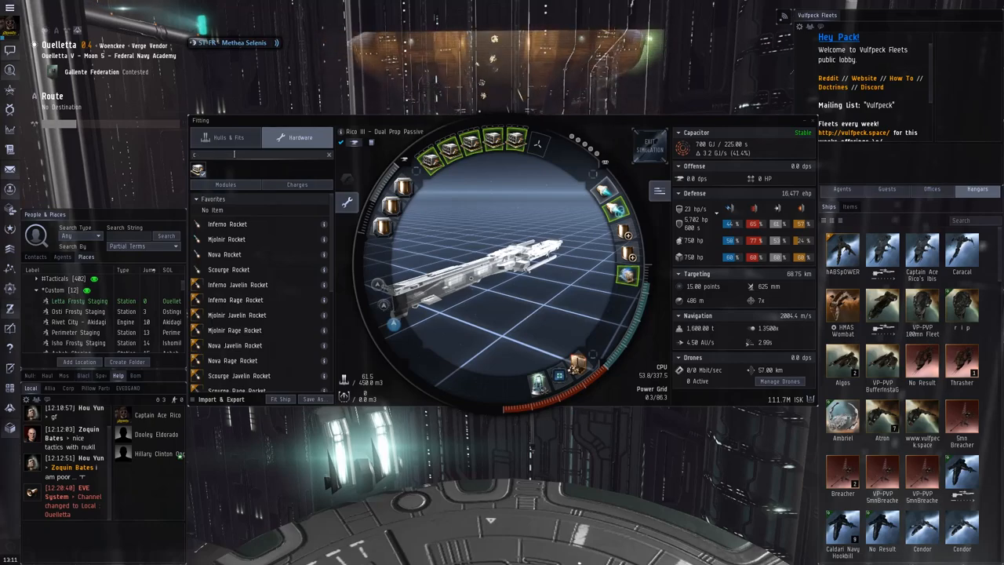
pyautogui.write('cald')
pyautogui.write('jack')
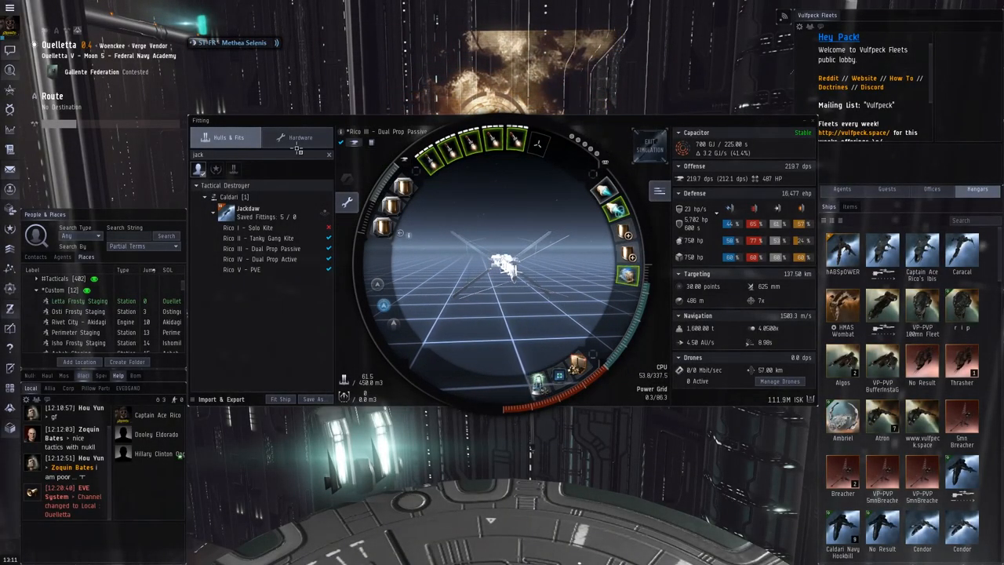
# Load the 'Rixx IV - Dual Prop Active' Jackdaw fitting into the simulation.
pyautogui.click(298, 138)
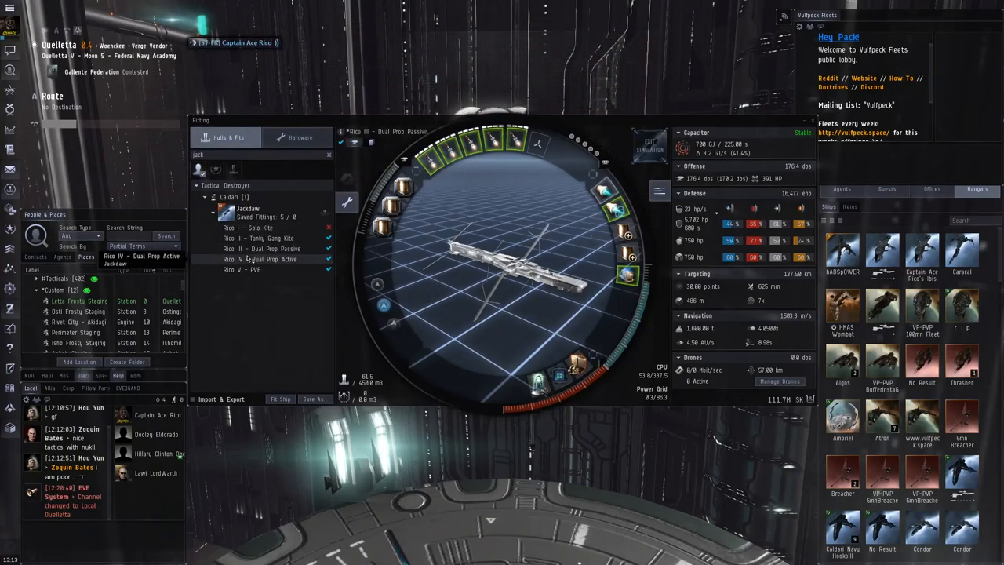
# Compare the Rico V Dual Prop Passive and Active fits, ending with the Active fit loaded.
pyautogui.click(260, 259)
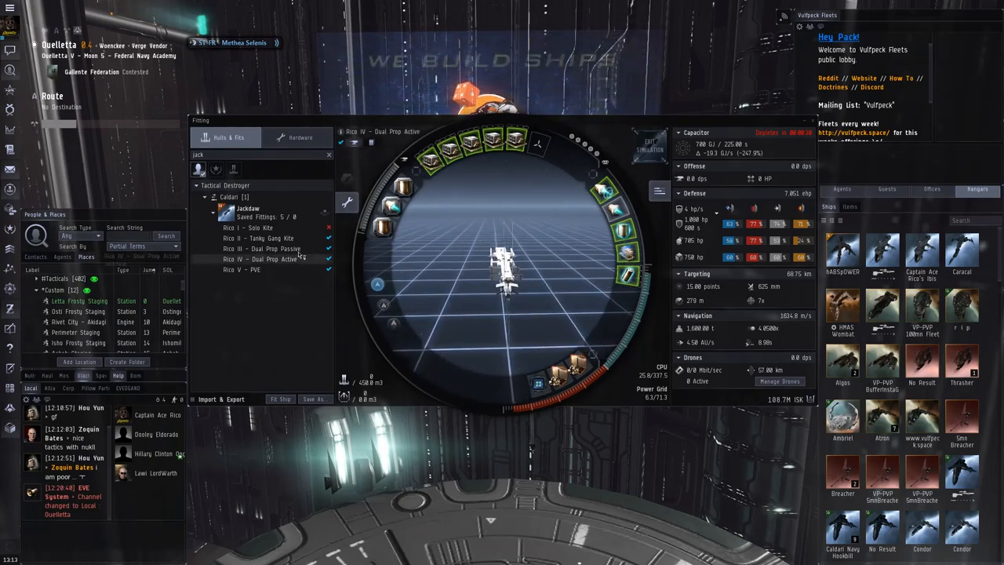
pyautogui.click(265, 247)
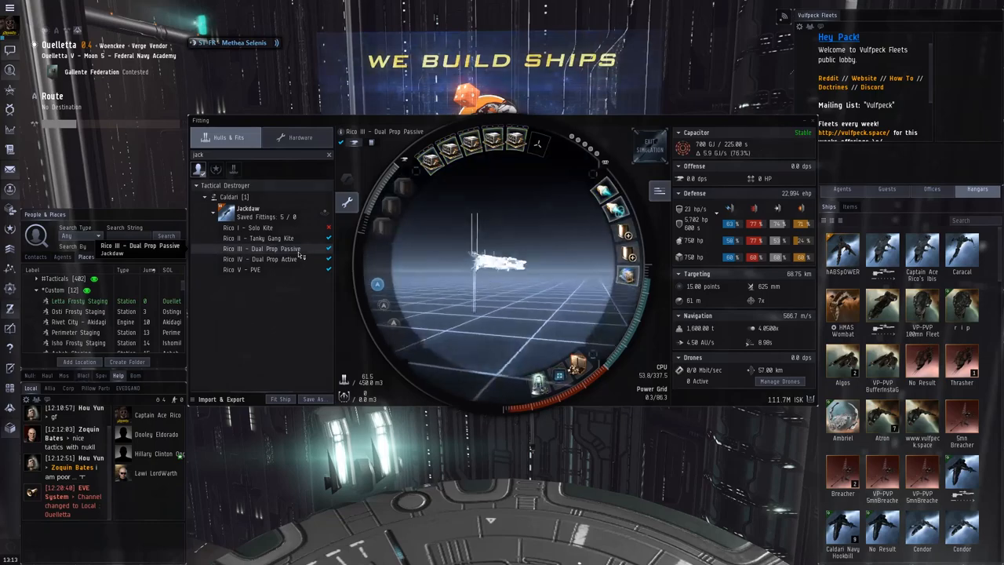
pyautogui.click(258, 259)
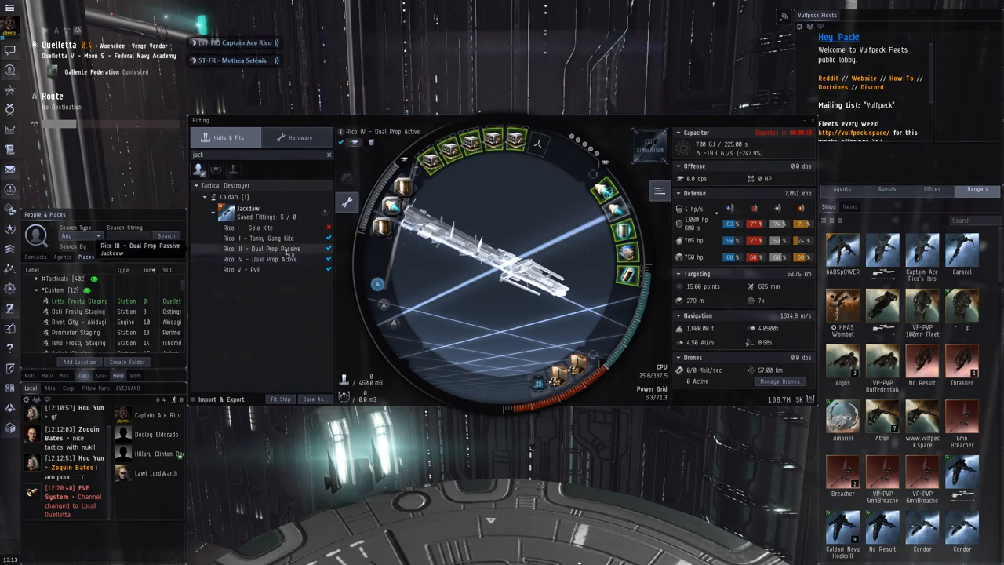
pyautogui.click(264, 248)
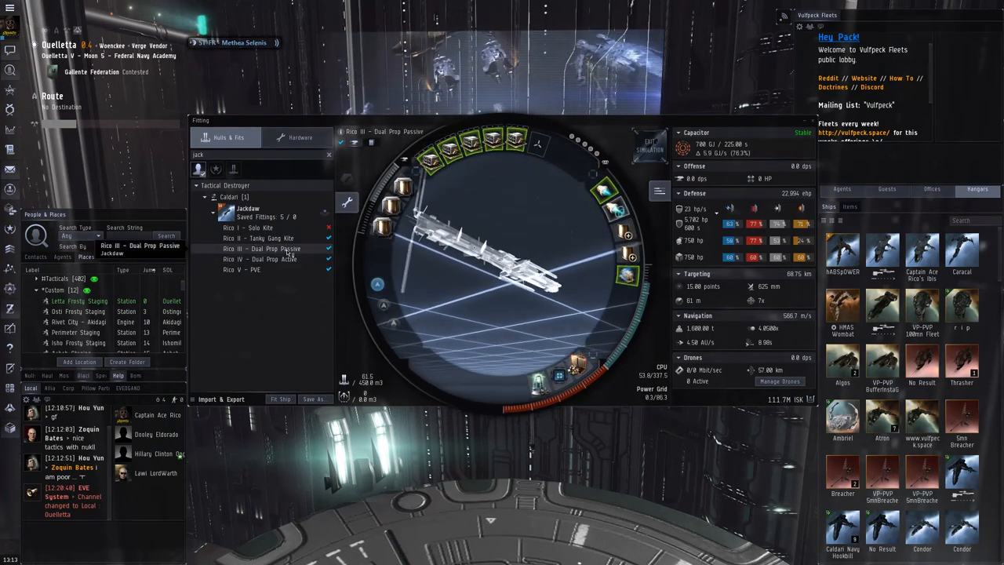
pyautogui.click(263, 258)
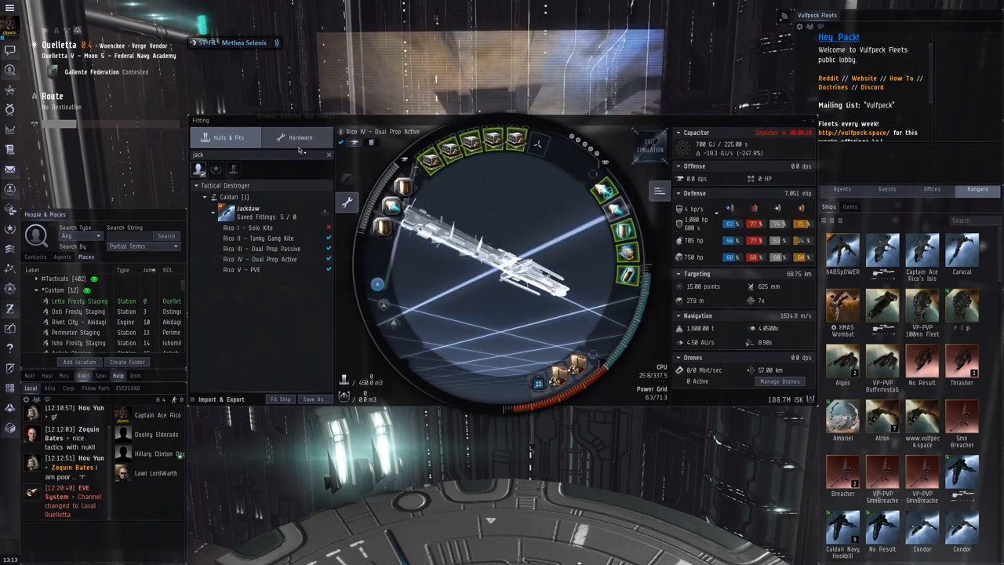
# Browse the rocket charges in the Hardware tab for the Dual Prop Active fit's launchers.
pyautogui.click(300, 138)
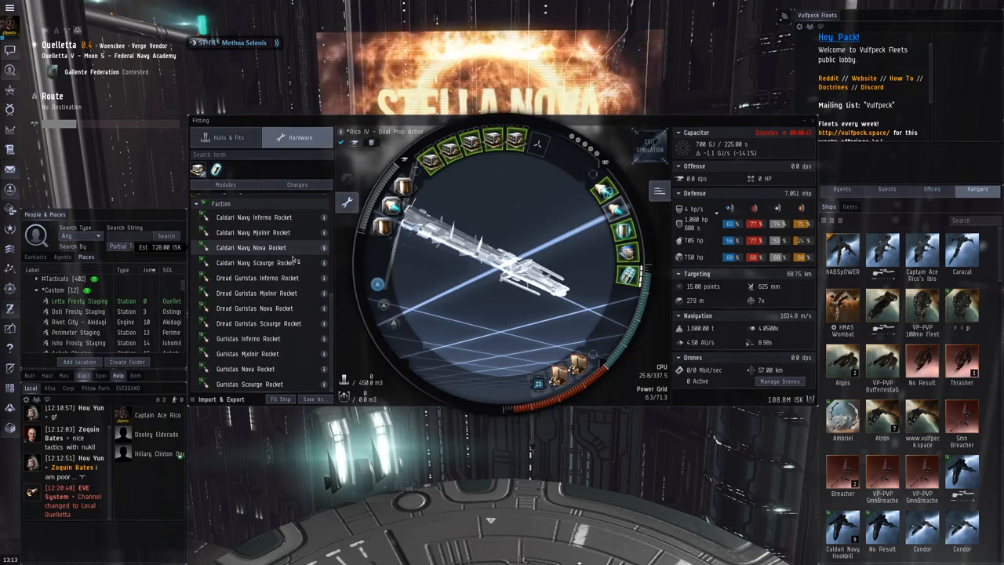
pyautogui.scroll(-3)
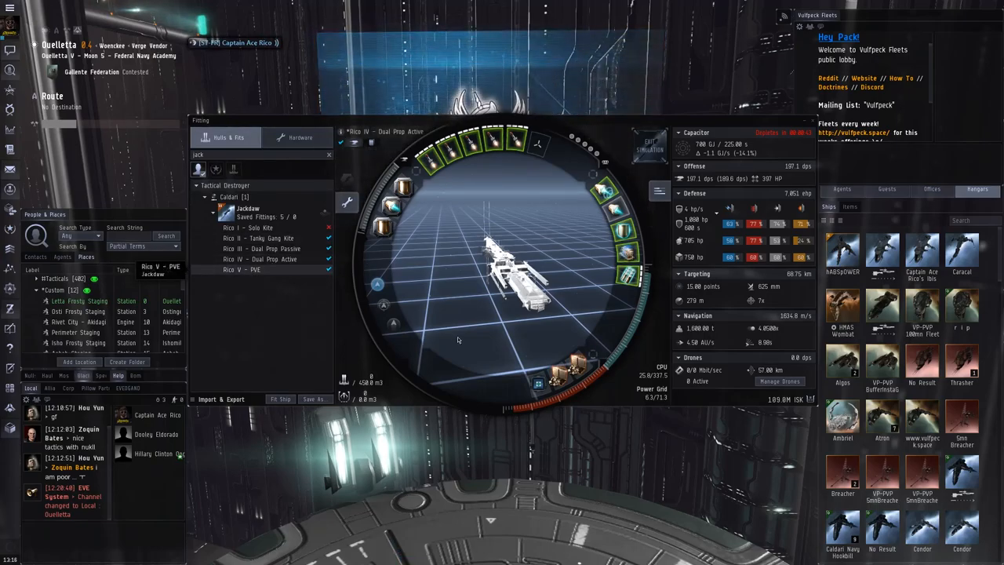
pyautogui.click(242, 270)
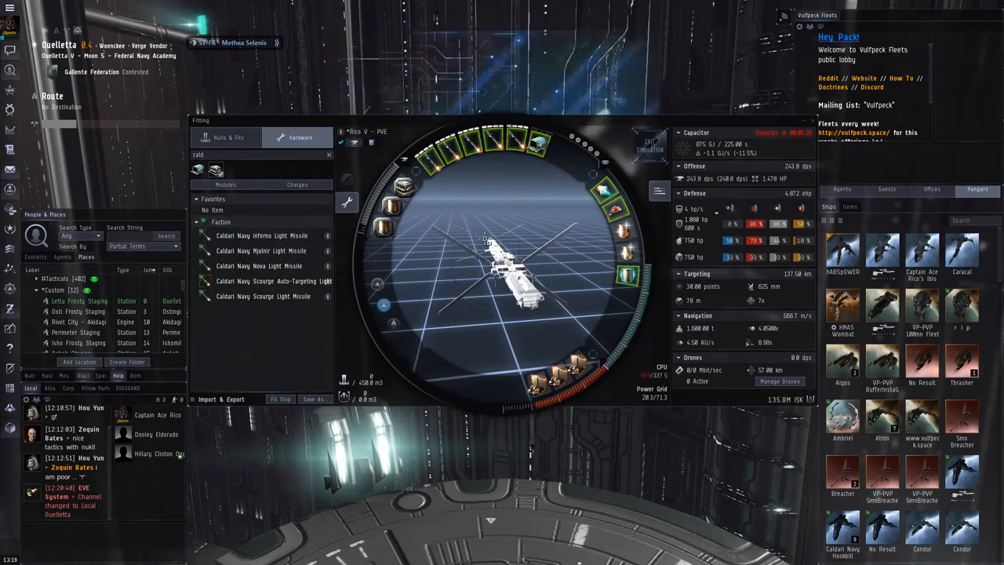
pyautogui.moveTo(497, 141)
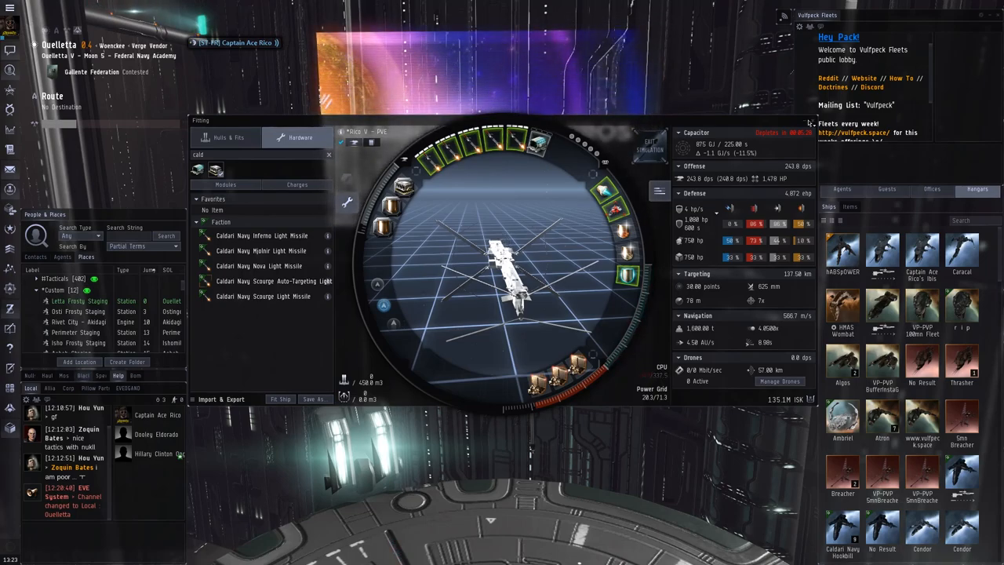
pyautogui.click(649, 141)
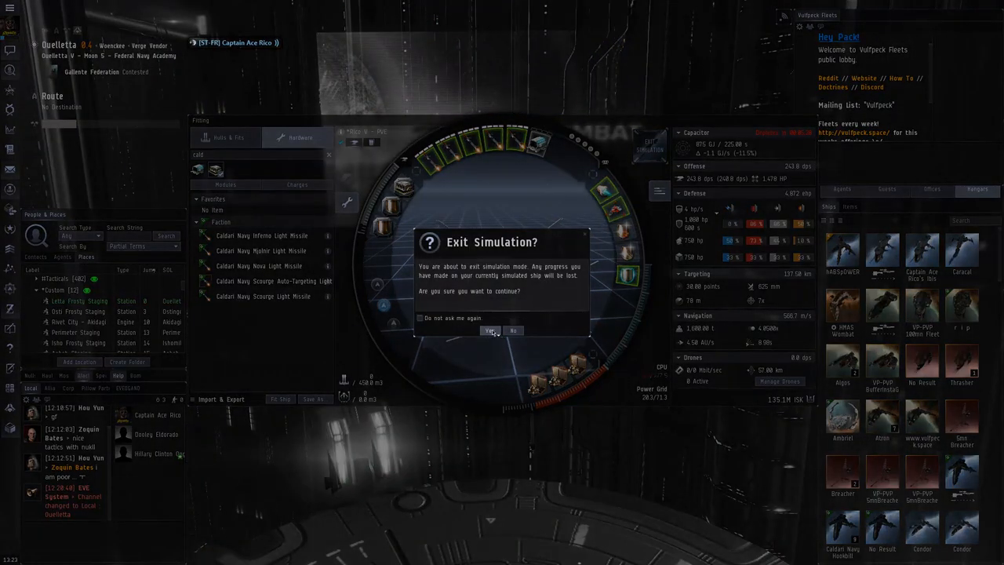
# Confirm Yes in the Exit Simulation dialog to return to the station hangar.
pyautogui.click(489, 329)
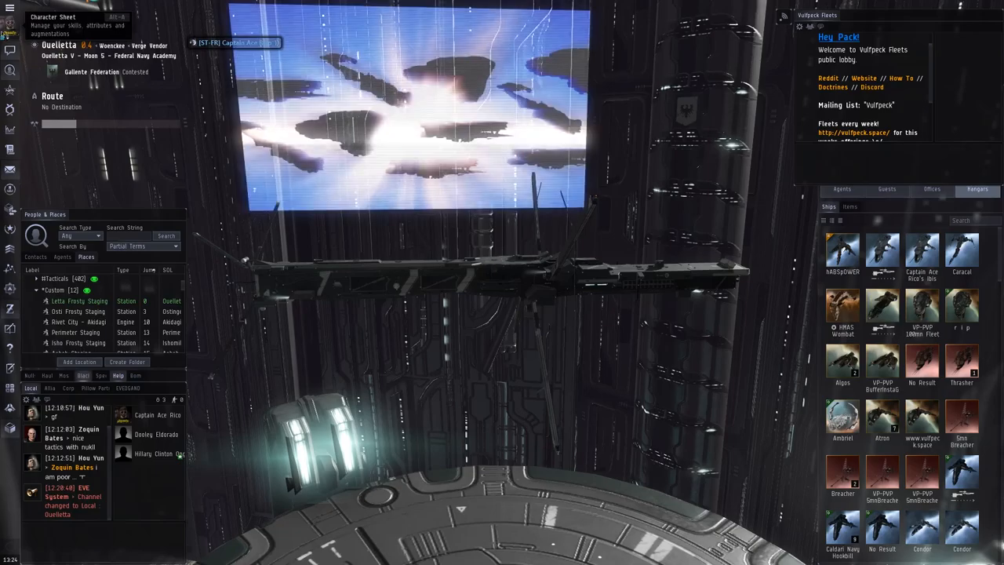
pyautogui.moveTo(587, 401)
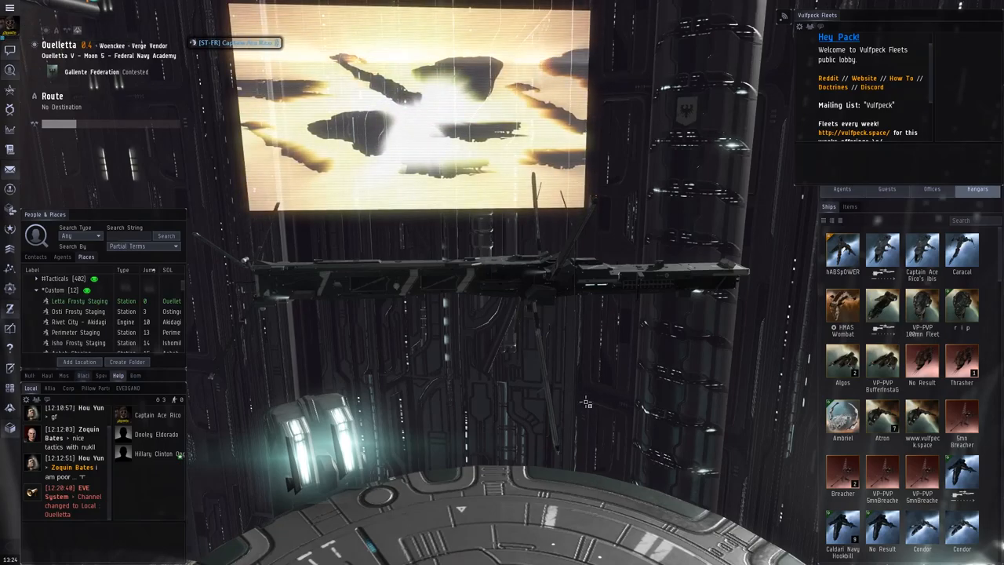